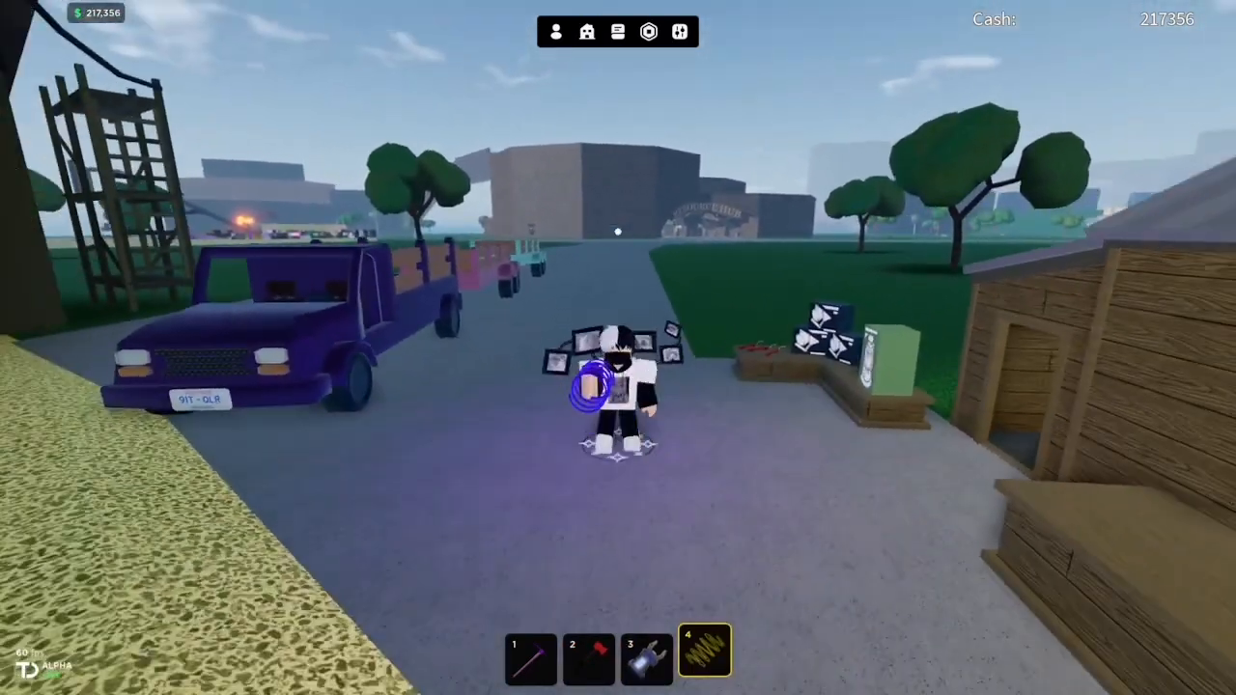
Step: Equip the blue glowing tool from slot 3, then switch to slot 4
{"action": "key", "text": "3"}
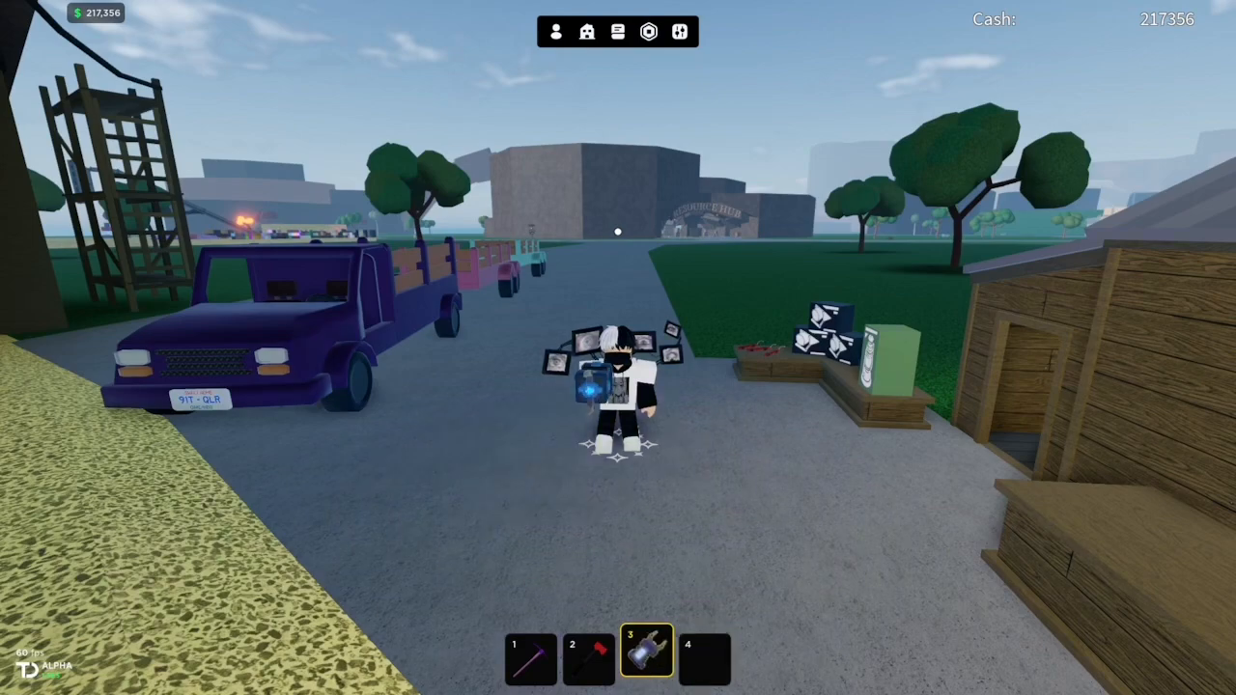
{"action": "key", "text": "4"}
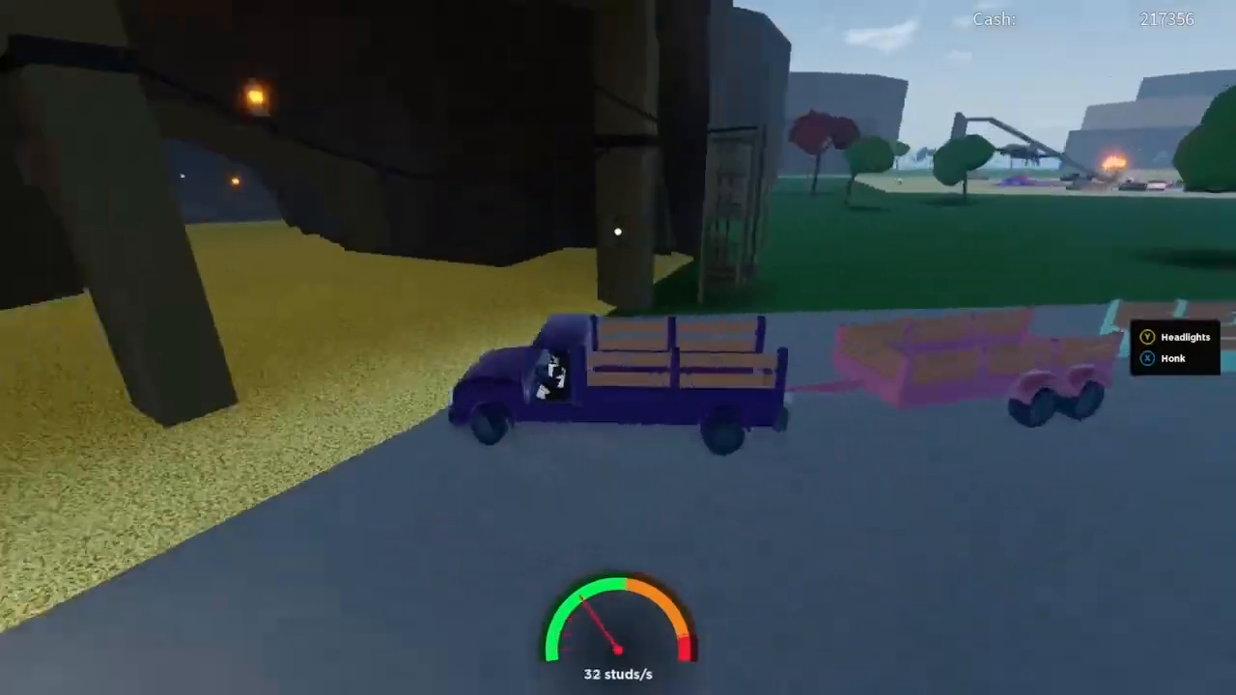
Step: Drive the purple truck and pink trailer forward toward the cave entrance
{"action": "key", "text": "w"}
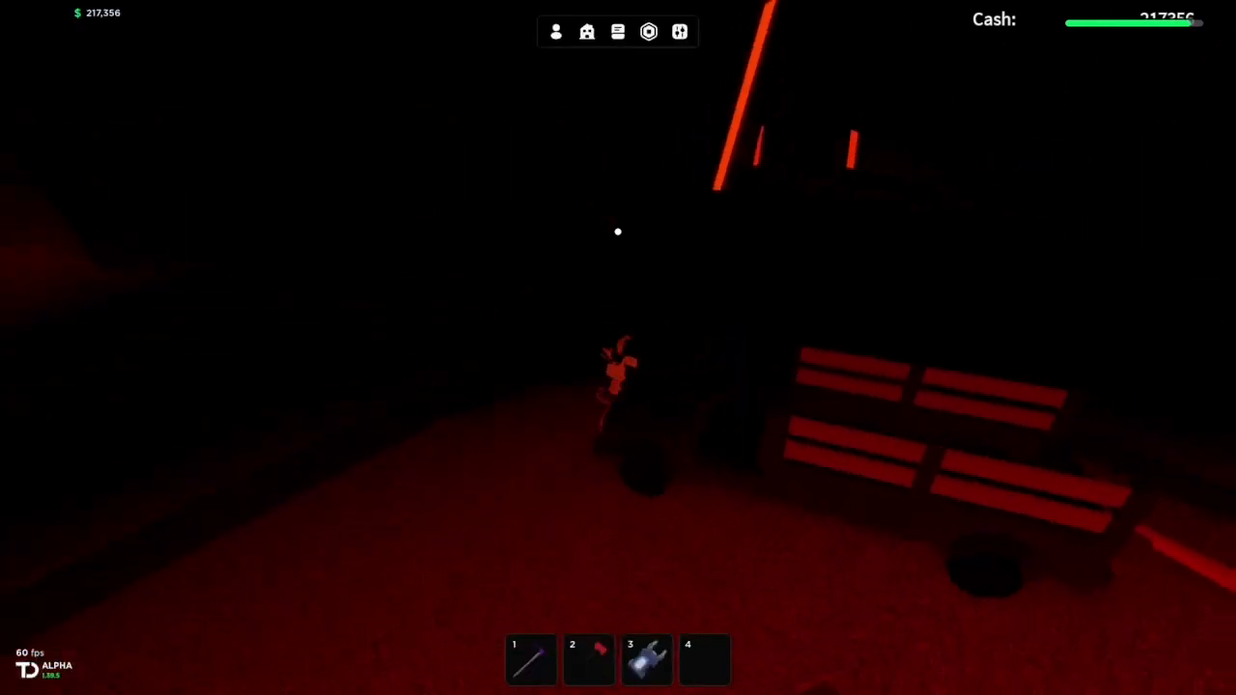
Step: Switch to hotbar slot 4 and walk from the trailer into the cave
{"action": "key", "text": "4"}
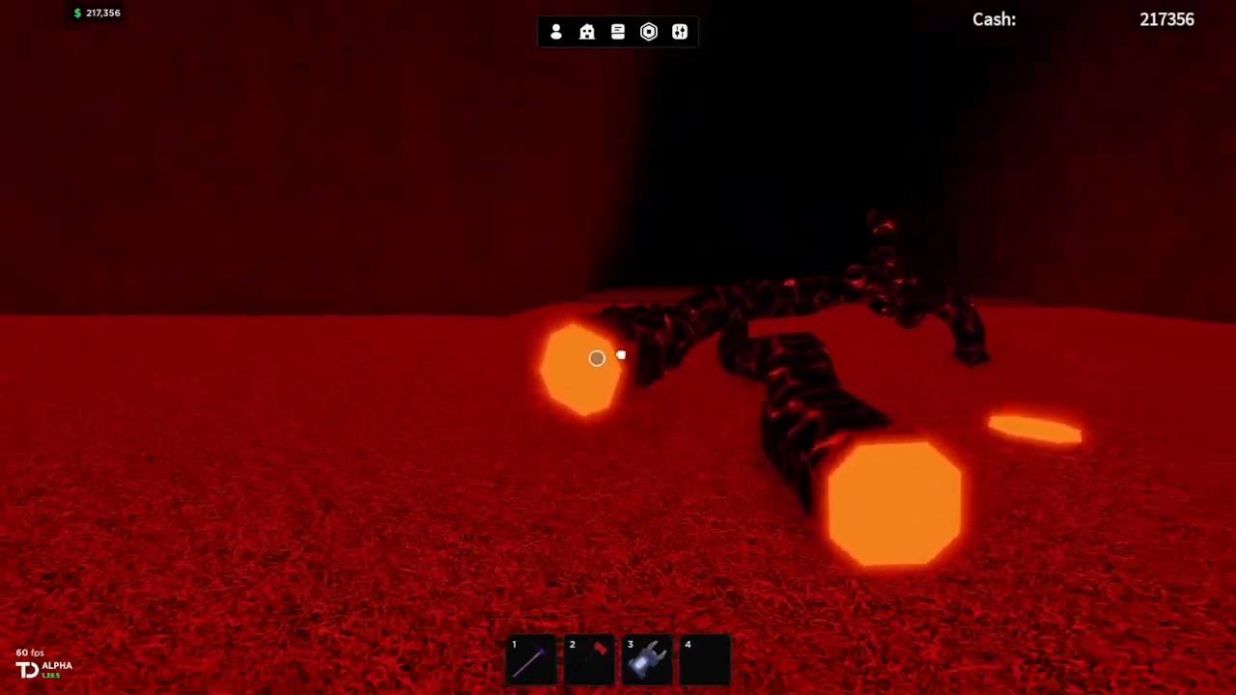
{"action": "mouse_move", "coordinate": [618, 348]}
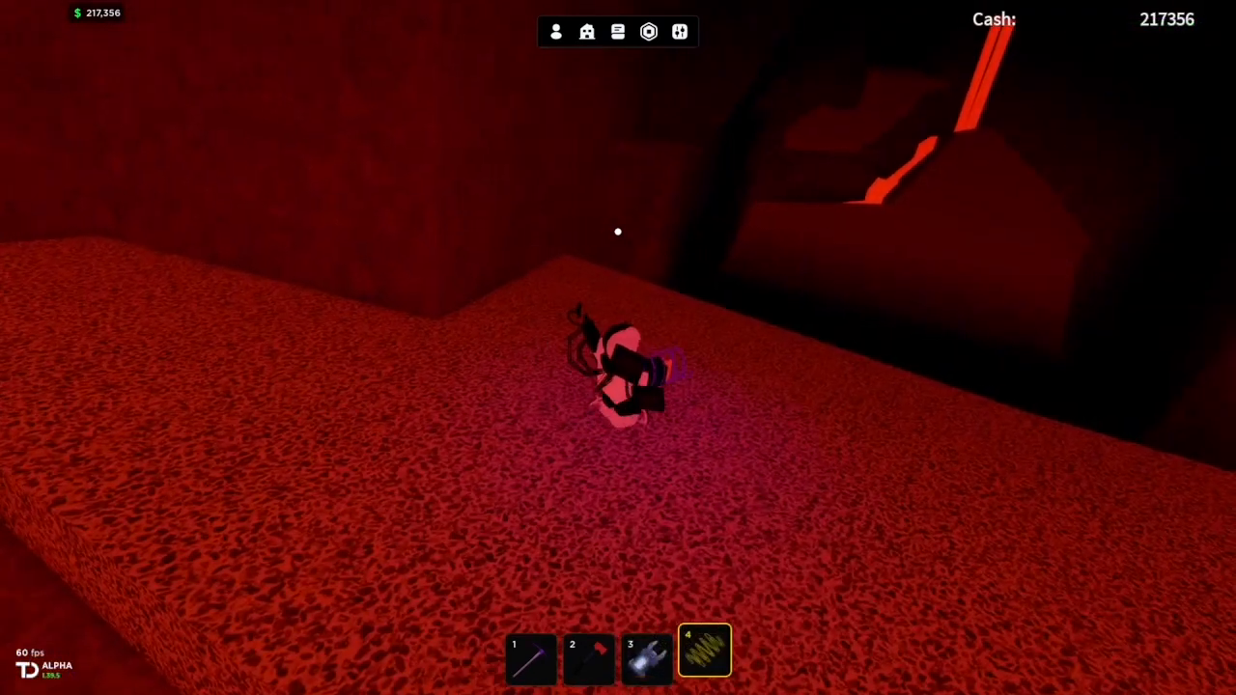
Step: Select hotbar slot 3 on the red rock floor of the lava cave
{"action": "key", "text": "3"}
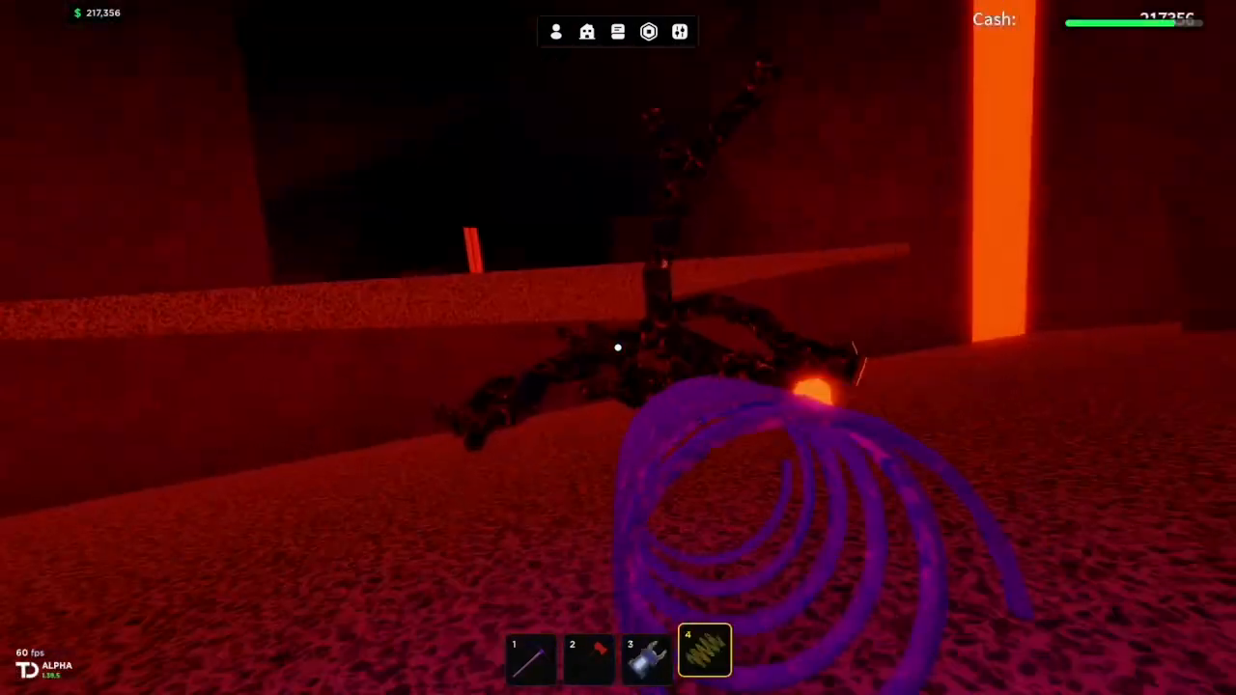
Step: Select hotbar slot 3 while approaching the black magma tree
{"action": "key", "text": "3"}
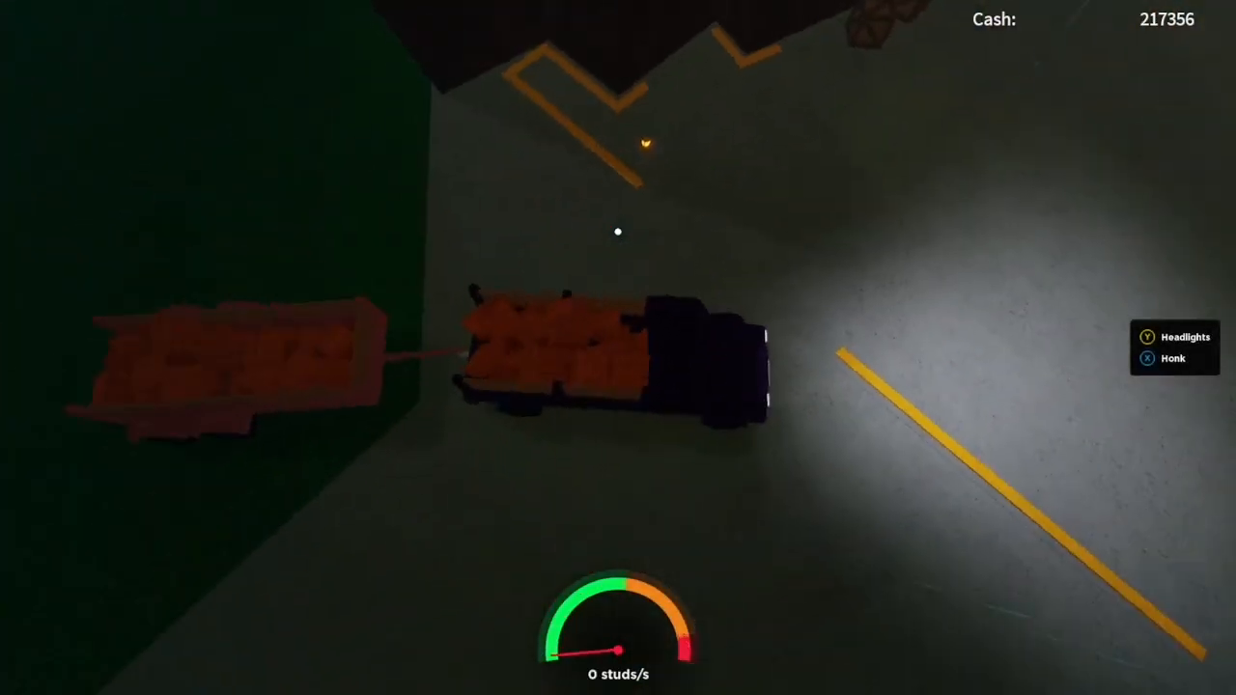
Step: Hold W to drive the log-laden truck and trailer up the cave tunnel
{"action": "key", "text": "w"}
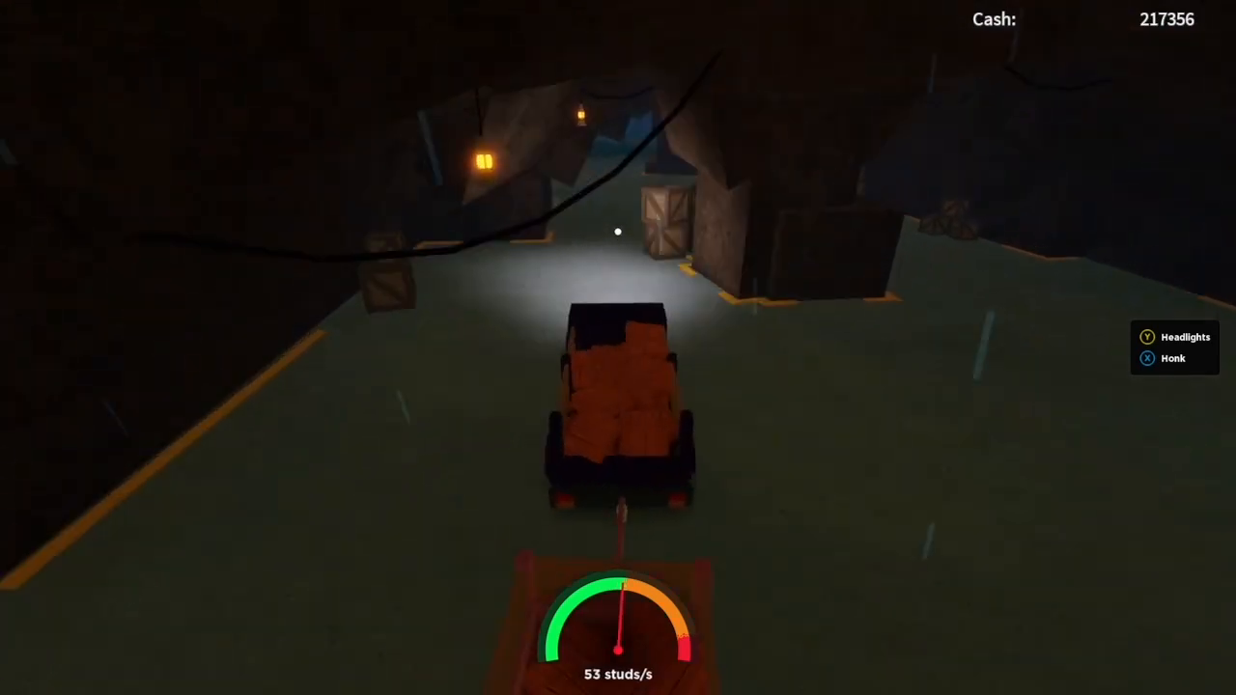